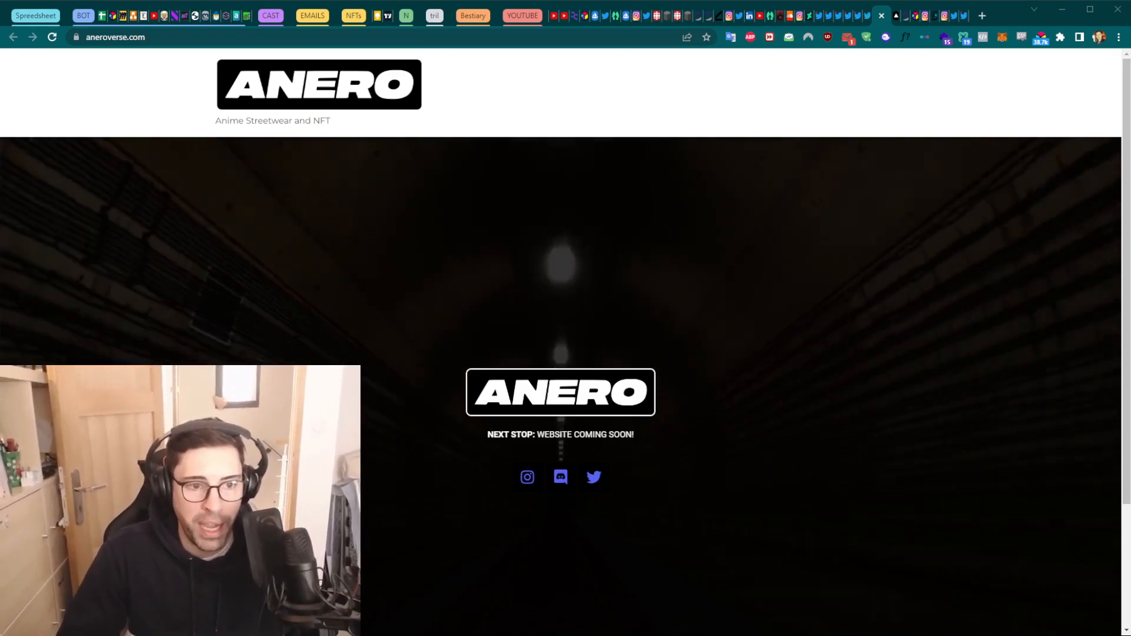
Refresh the scam wallet on Blockchair (7.70 ETH) and view its 64 transactions on Etherscan
{"action": "scroll", "scroll_direction": "down", "scroll_amount": 3}
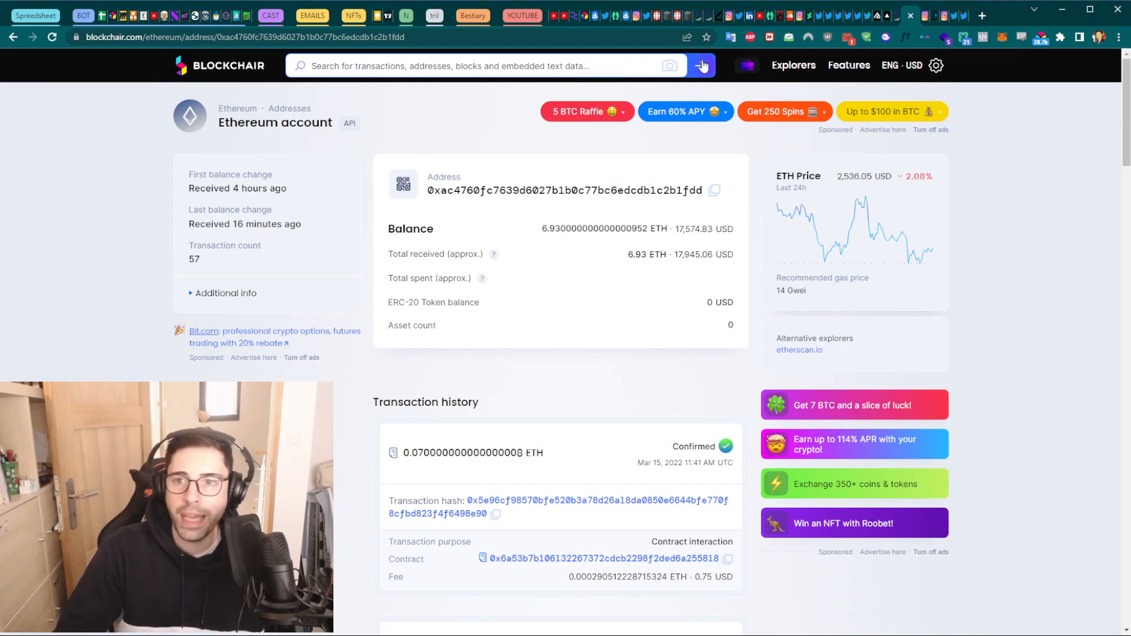
{"action": "left_click", "coordinate": [699, 64]}
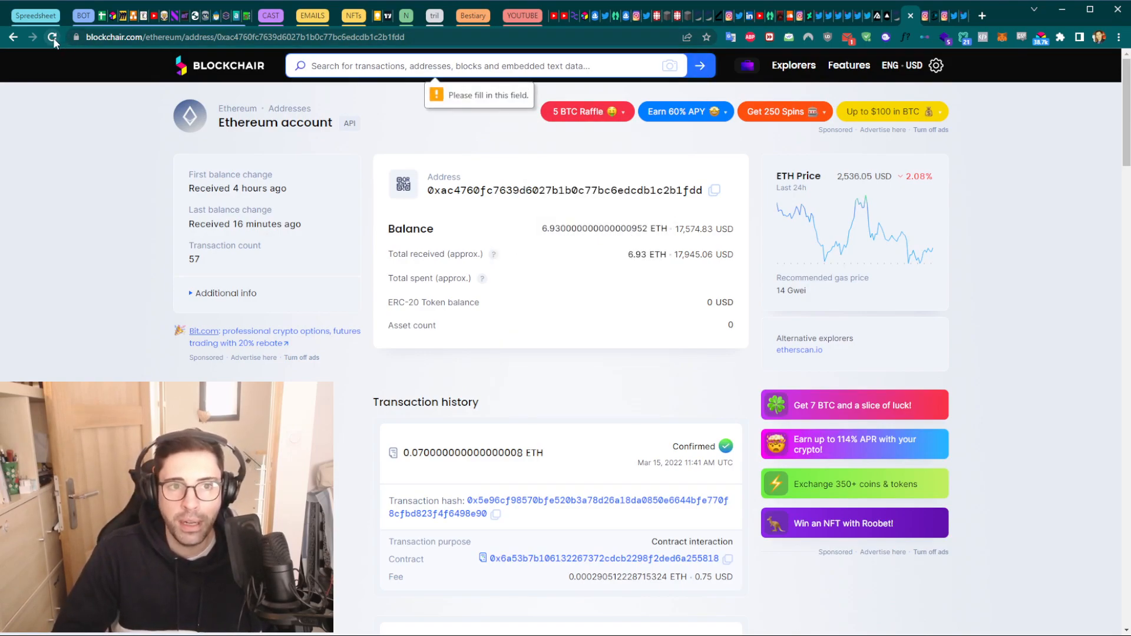
{"action": "left_click", "coordinate": [53, 36]}
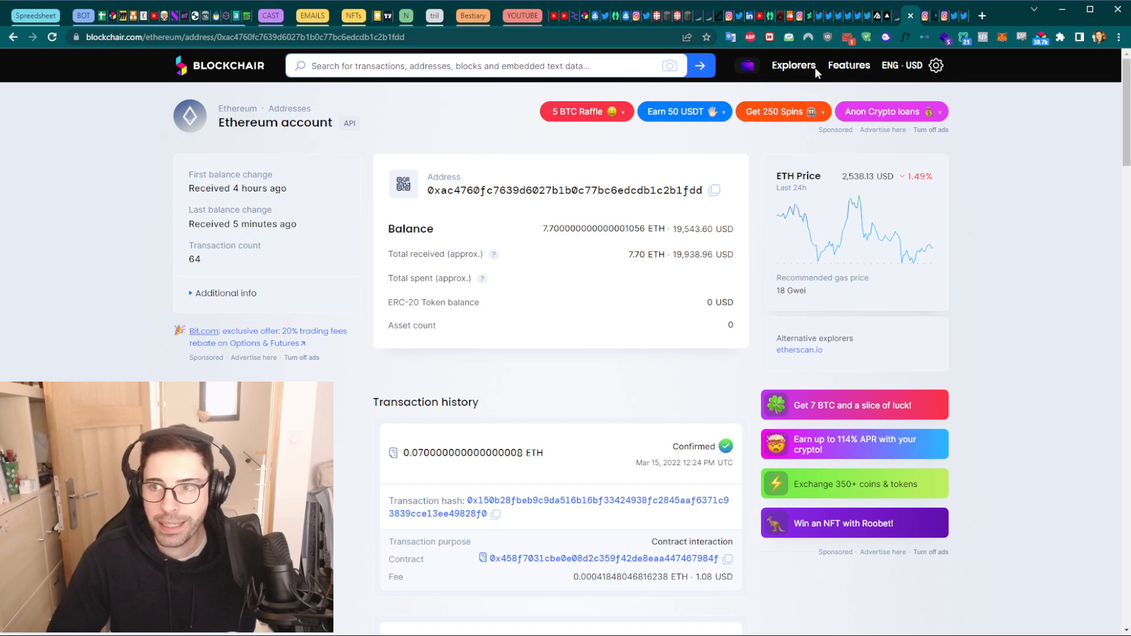
{"action": "left_click", "coordinate": [799, 350]}
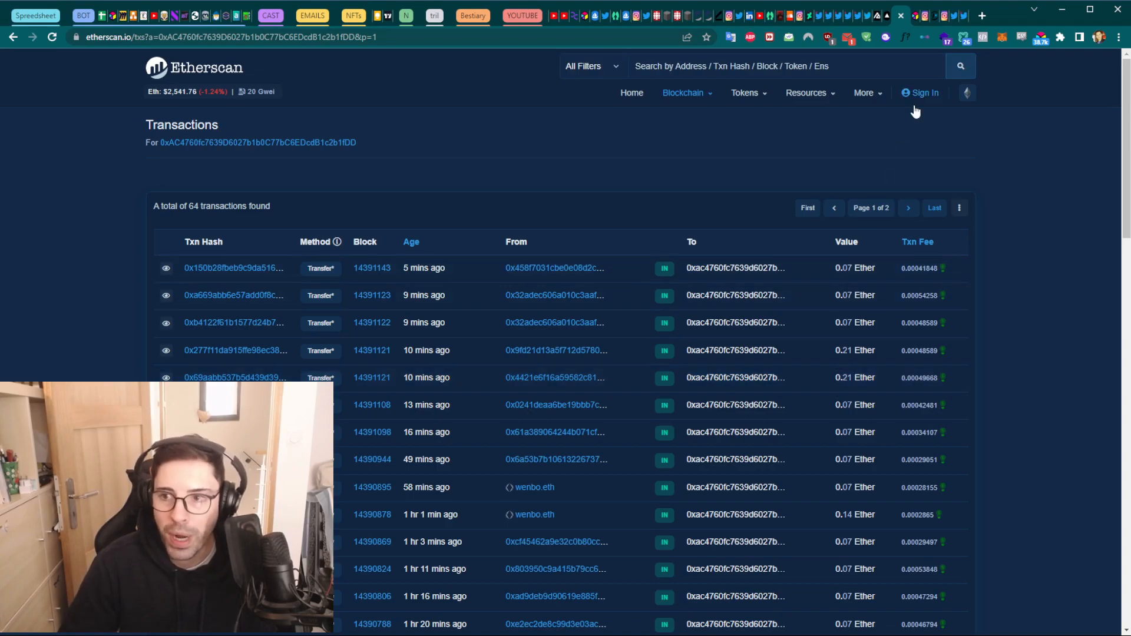
{"action": "mouse_move", "coordinate": [921, 20]}
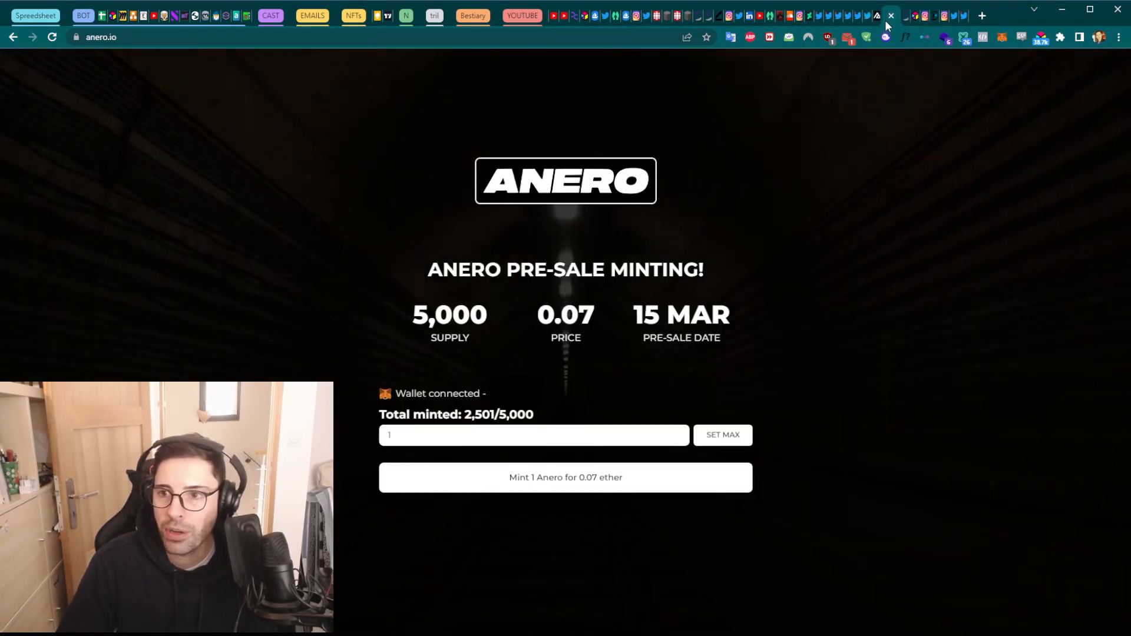
Flip between aneroverse.com and the Discord screenshot promoting anero.io as the live mint
{"action": "left_click", "coordinate": [862, 16]}
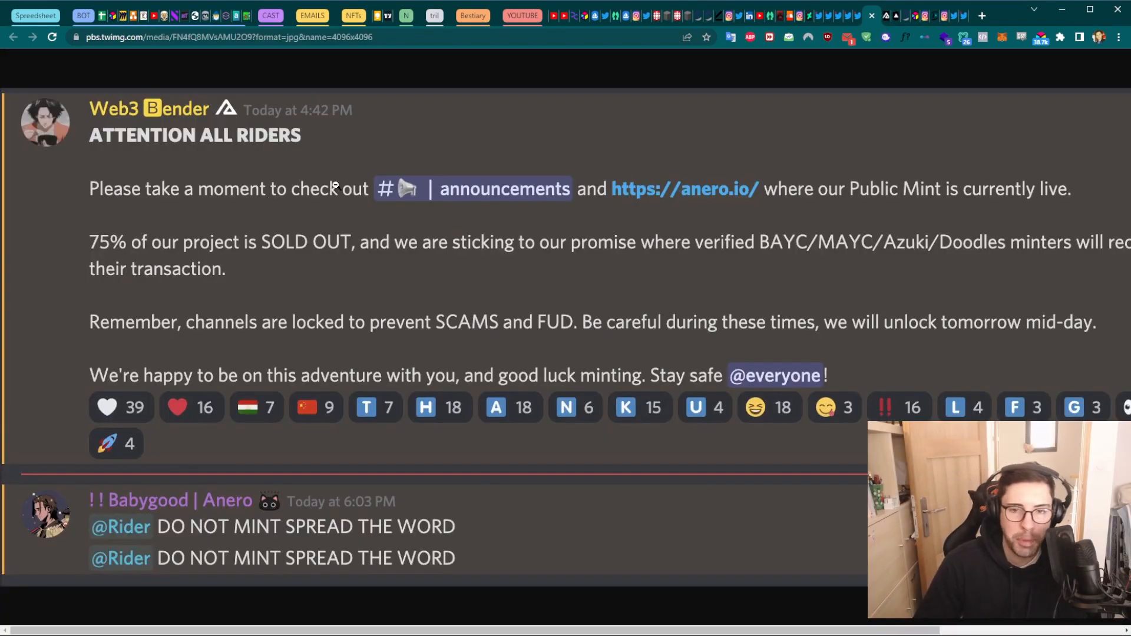
{"action": "mouse_move", "coordinate": [650, 186]}
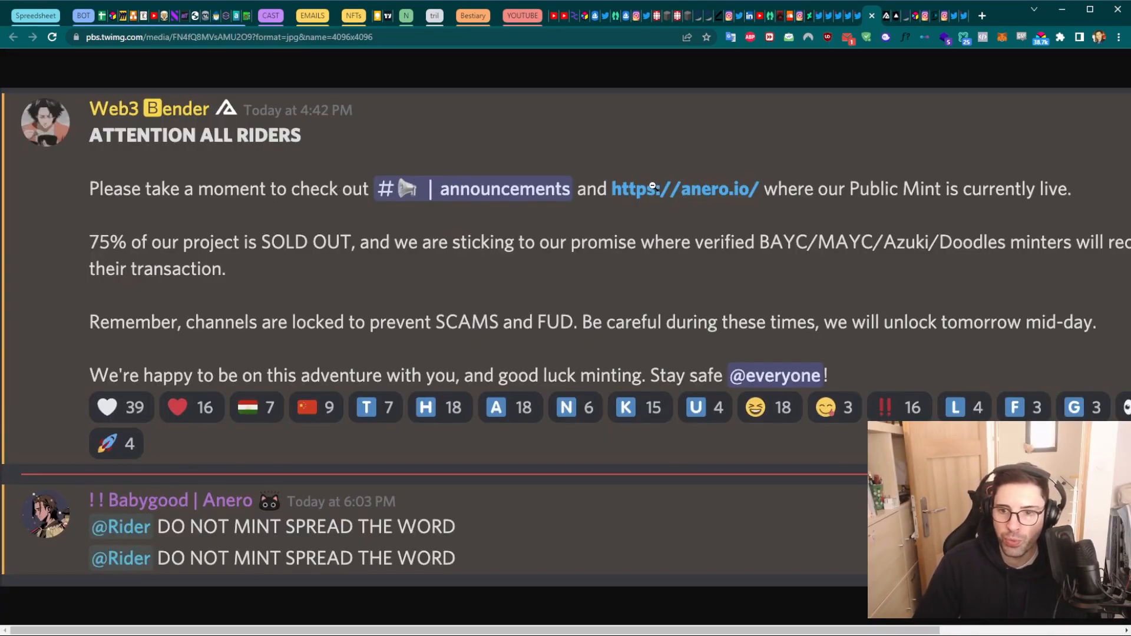
{"action": "mouse_move", "coordinate": [722, 189]}
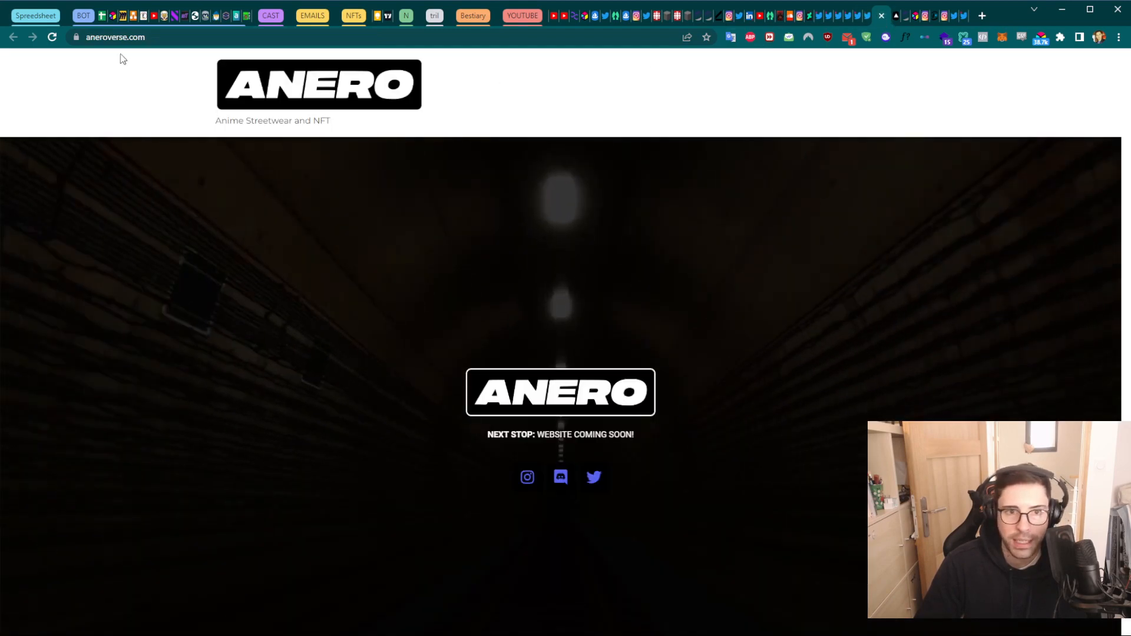
{"action": "left_click", "coordinate": [867, 16]}
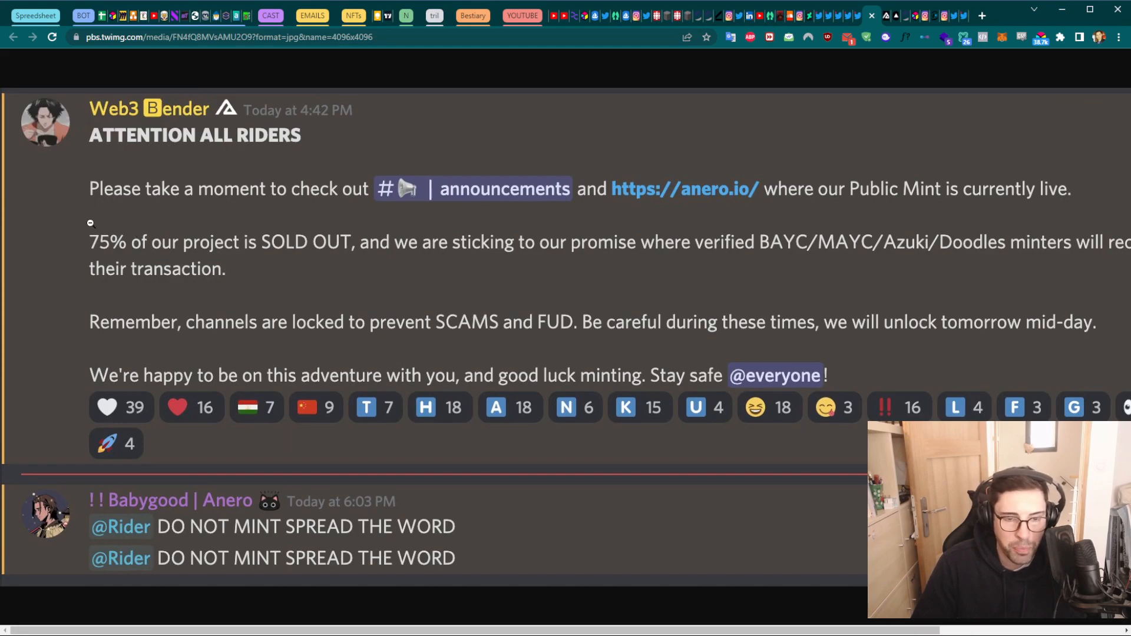
{"action": "mouse_move", "coordinate": [266, 230]}
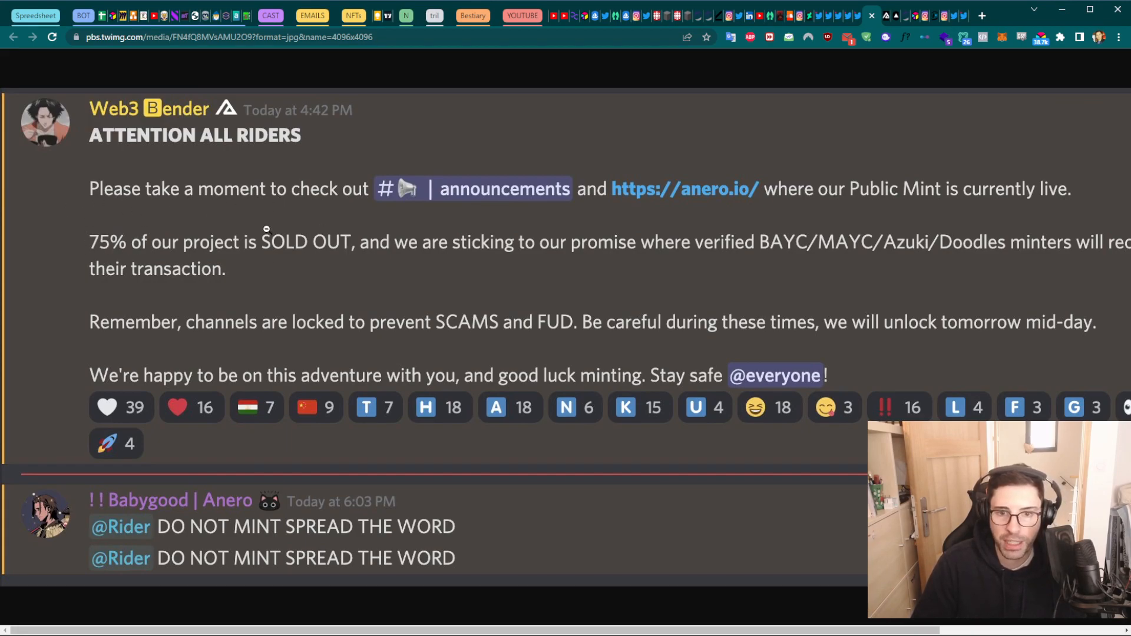
{"action": "mouse_move", "coordinate": [413, 265]}
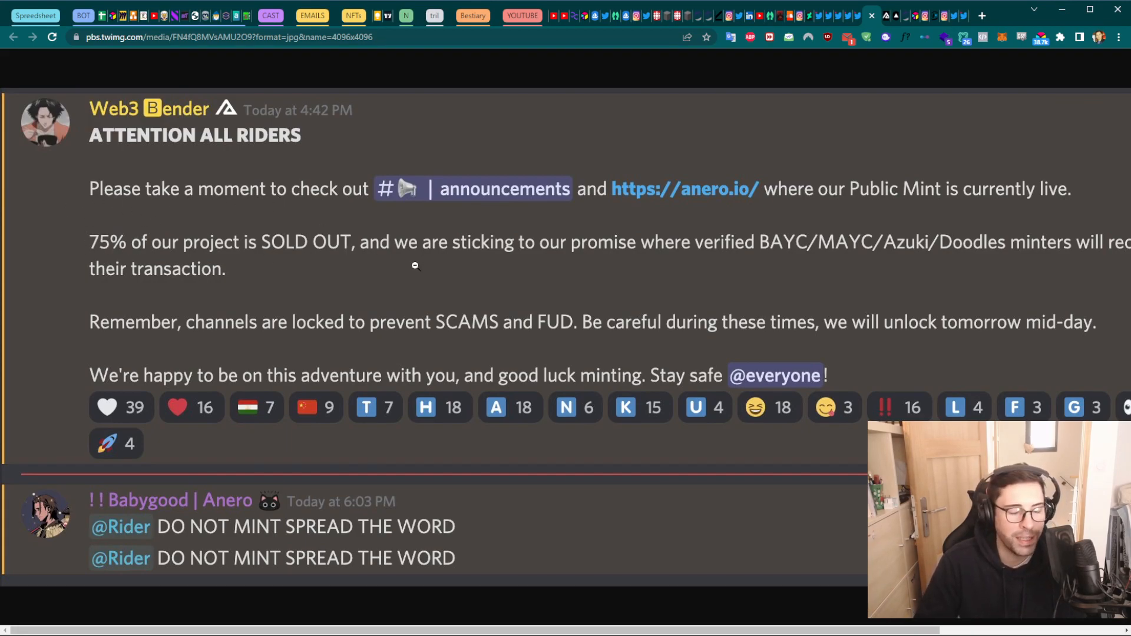
{"action": "mouse_move", "coordinate": [394, 262]}
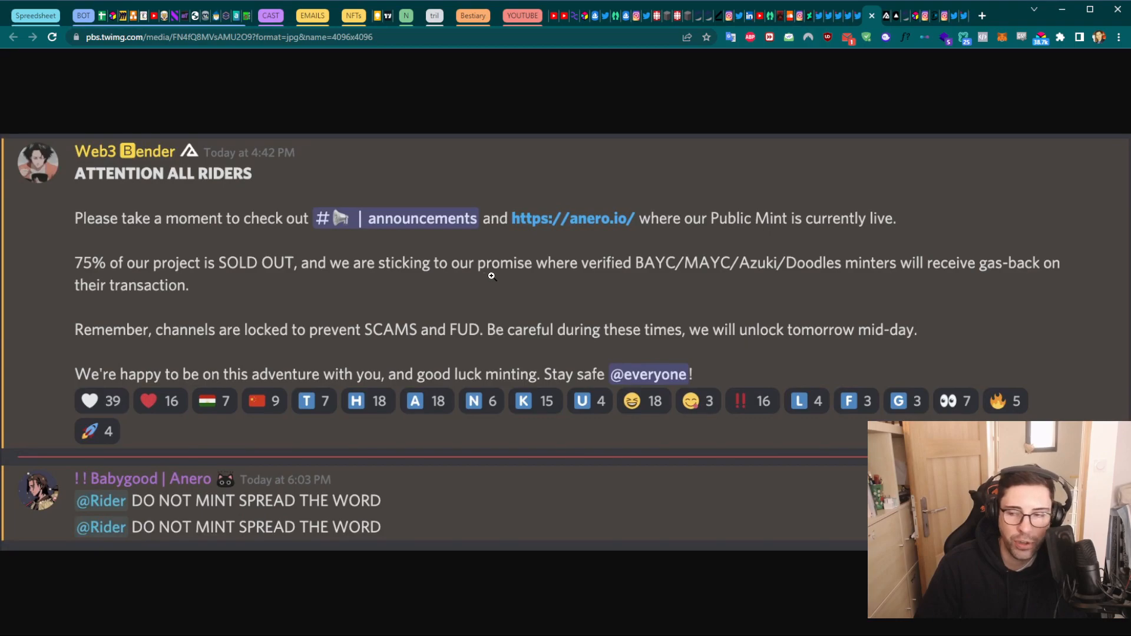
{"action": "mouse_move", "coordinate": [695, 236]}
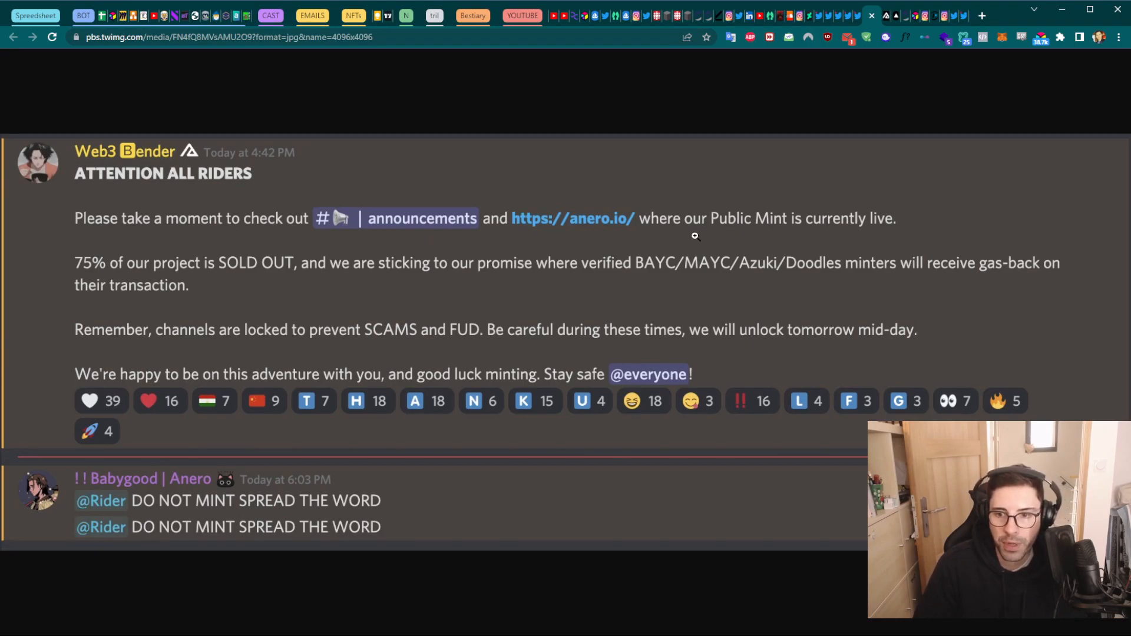
{"action": "mouse_move", "coordinate": [638, 231]}
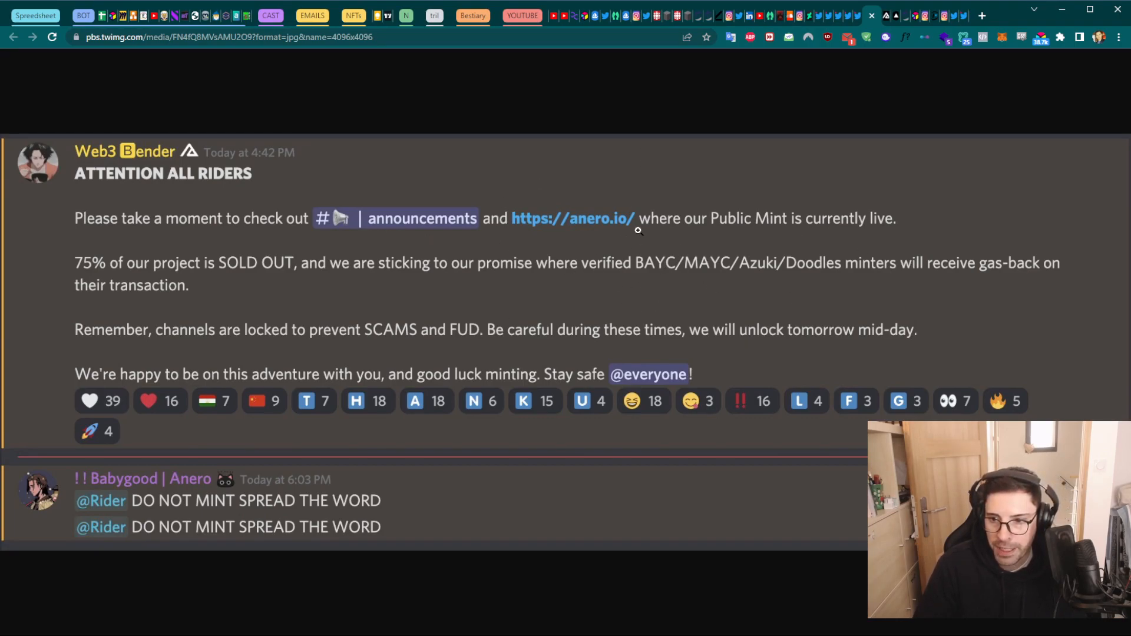
{"action": "mouse_move", "coordinate": [649, 265]}
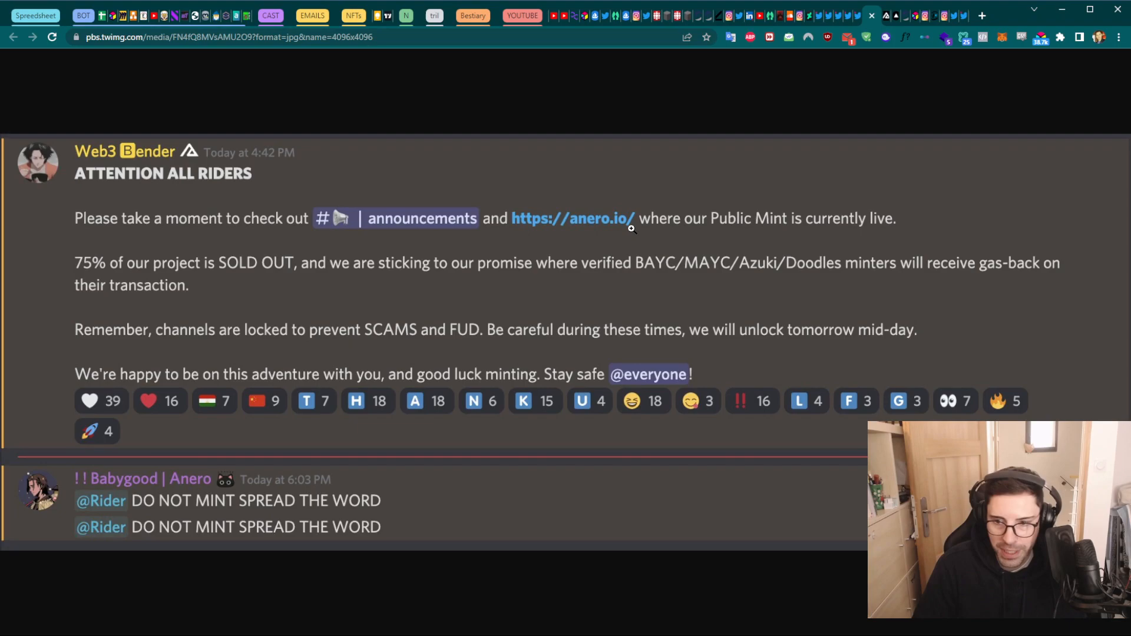
{"action": "mouse_move", "coordinate": [737, 265]}
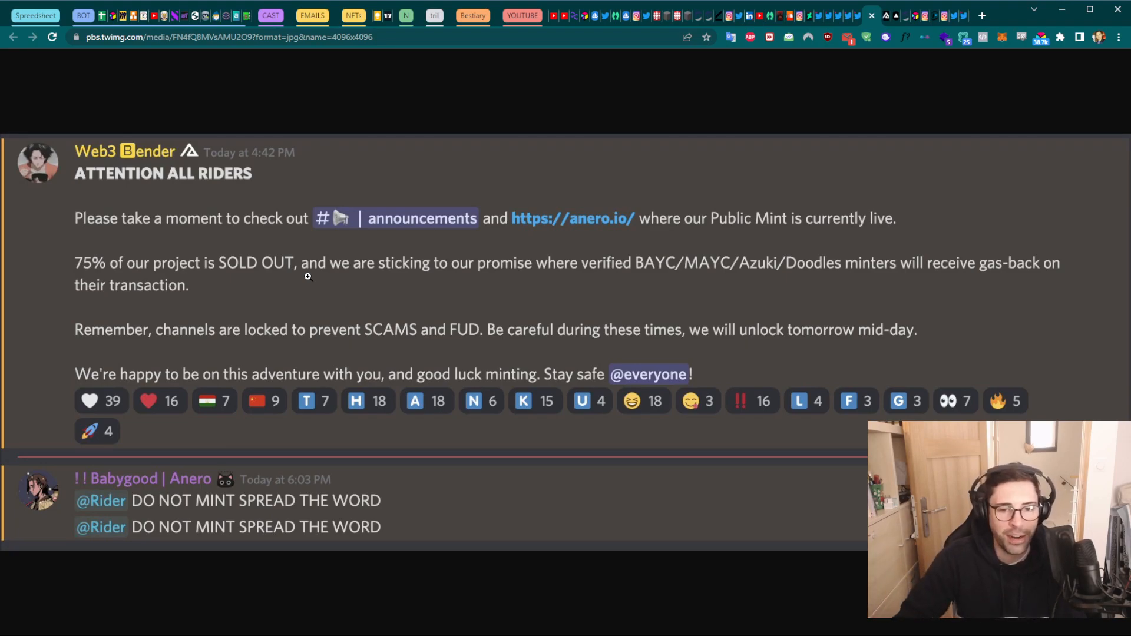
{"action": "mouse_move", "coordinate": [161, 330]}
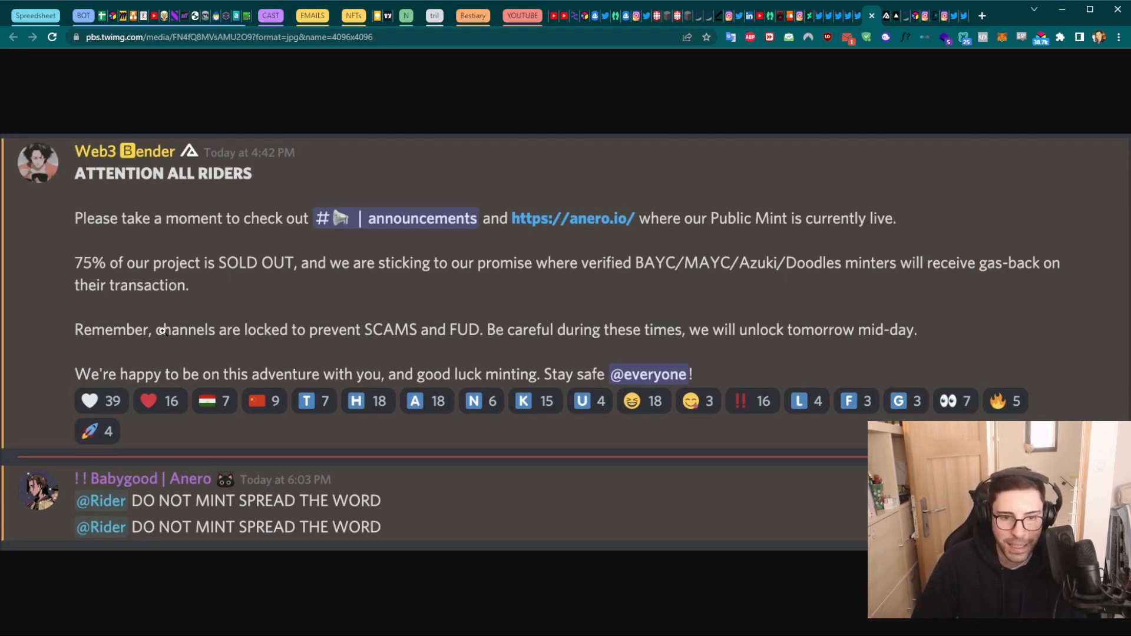
{"action": "mouse_move", "coordinate": [303, 332]}
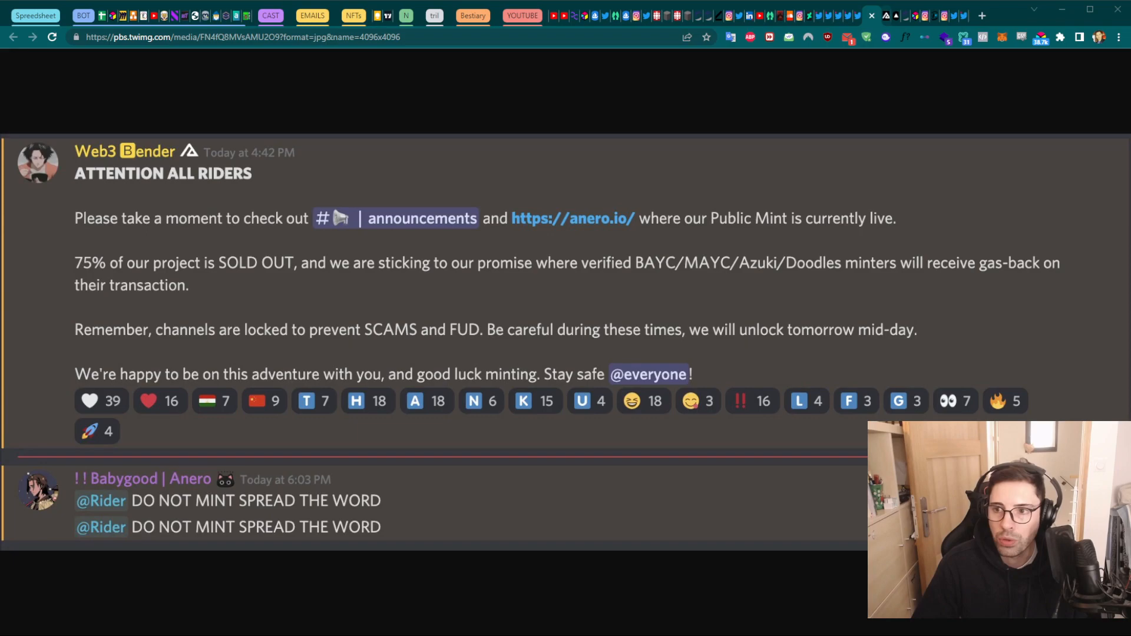
Show the anero.io pre-sale mint page with 2,501 of 5,000 minted
{"action": "left_click", "coordinate": [573, 219]}
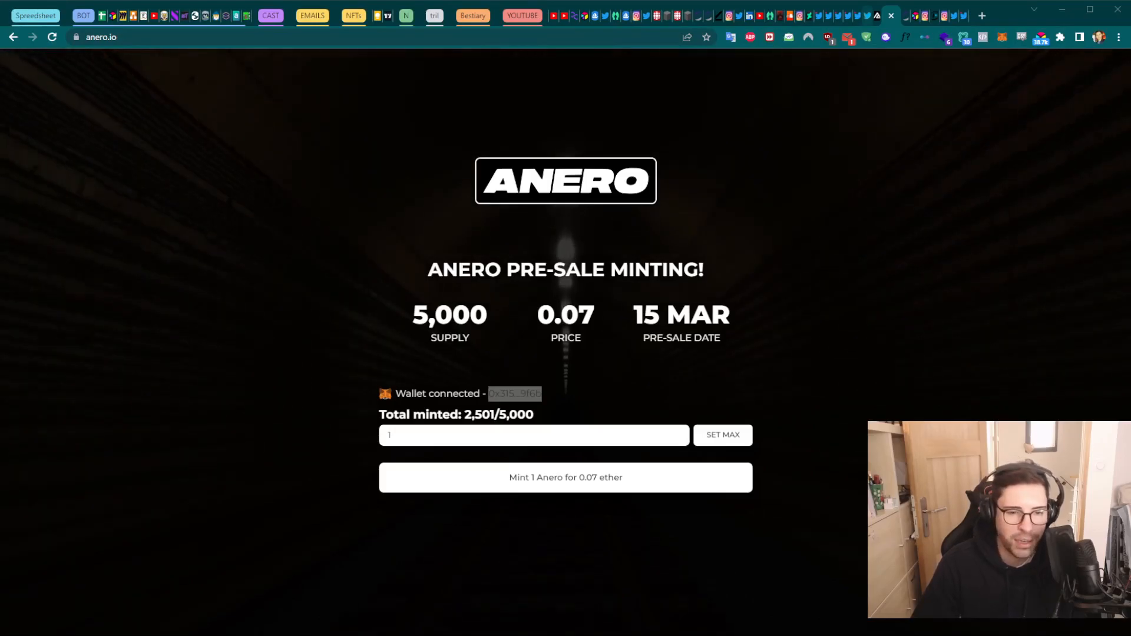
Bring up AneroVerse's Feb 18 Twitter thread about refunds after the Discord attacks
{"action": "left_click", "coordinate": [877, 15]}
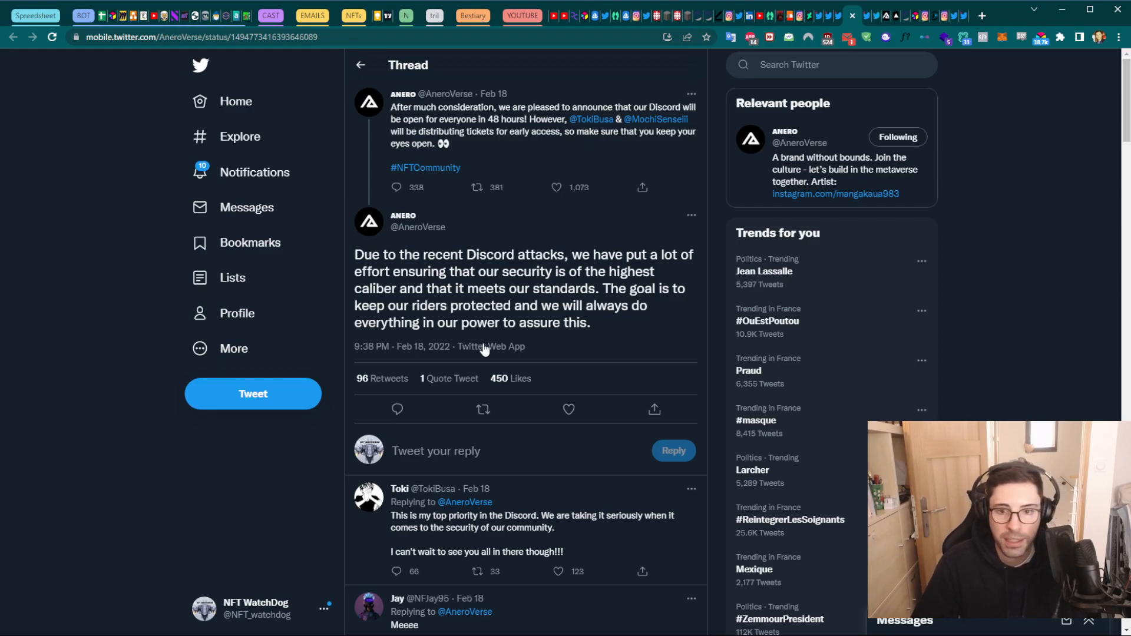
{"action": "mouse_move", "coordinate": [402, 346]}
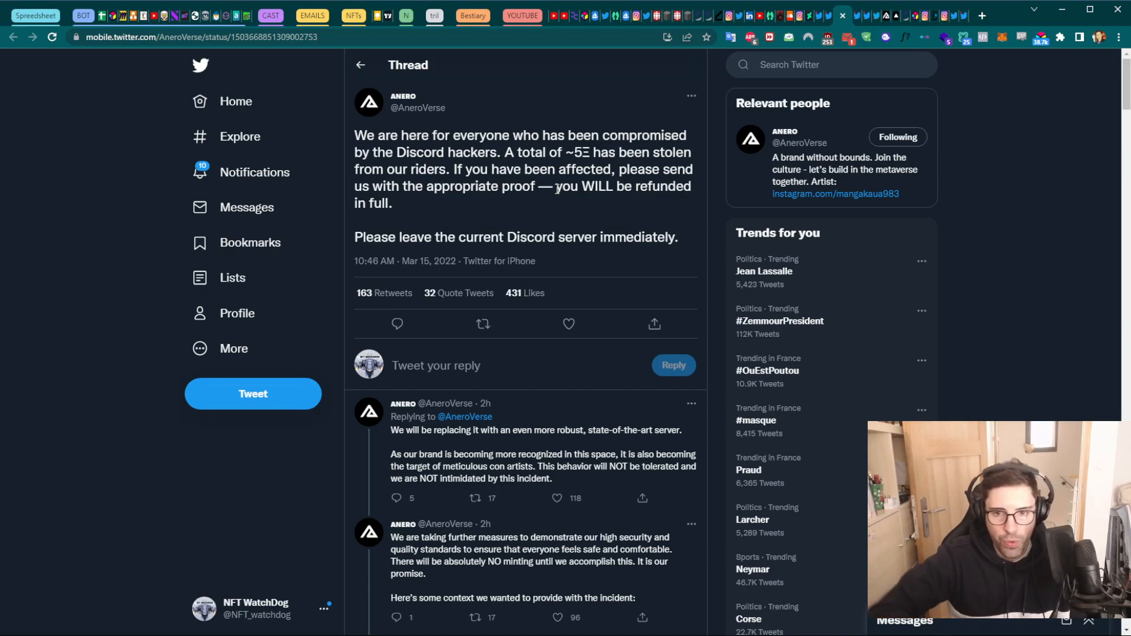
{"action": "scroll", "scroll_direction": "down", "scroll_amount": 3}
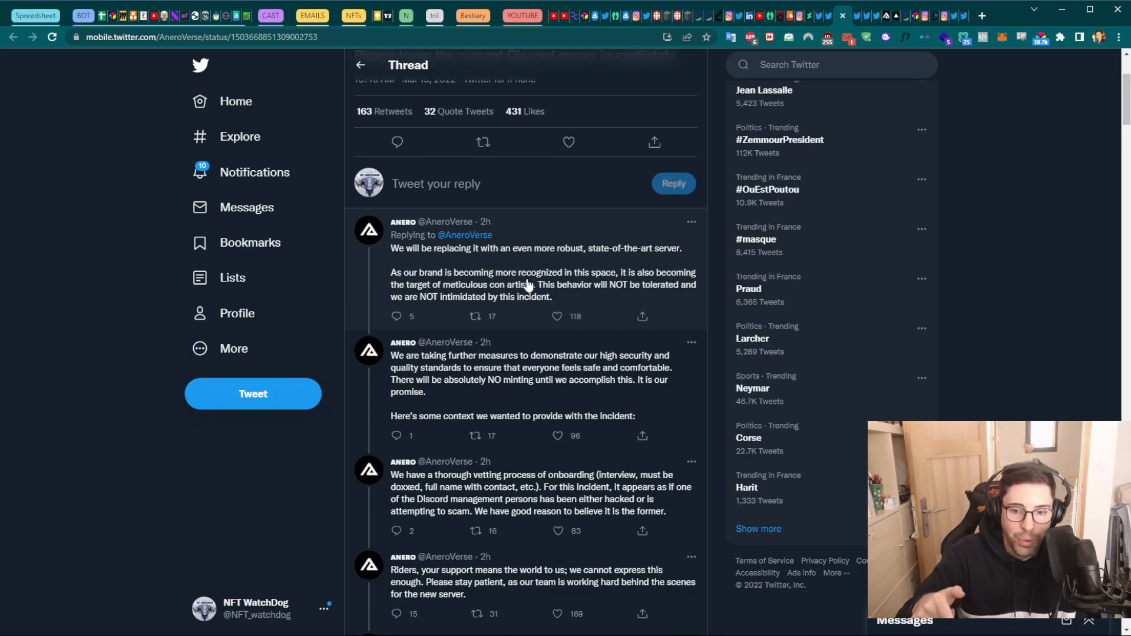
{"action": "scroll", "scroll_direction": "down", "scroll_amount": 3}
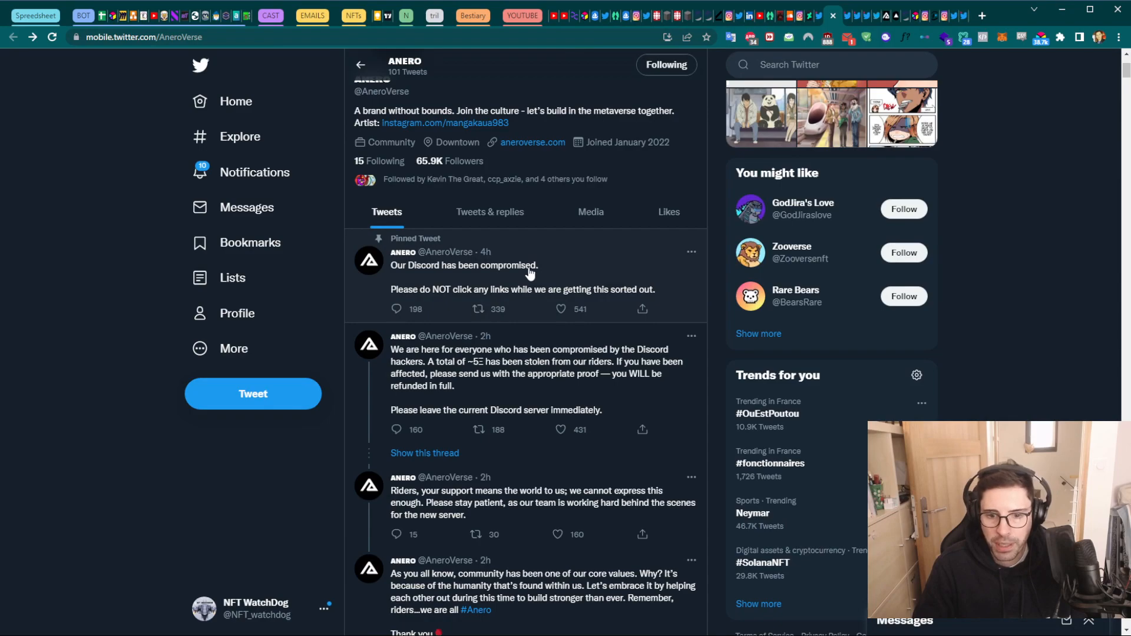
{"action": "mouse_move", "coordinate": [462, 282]}
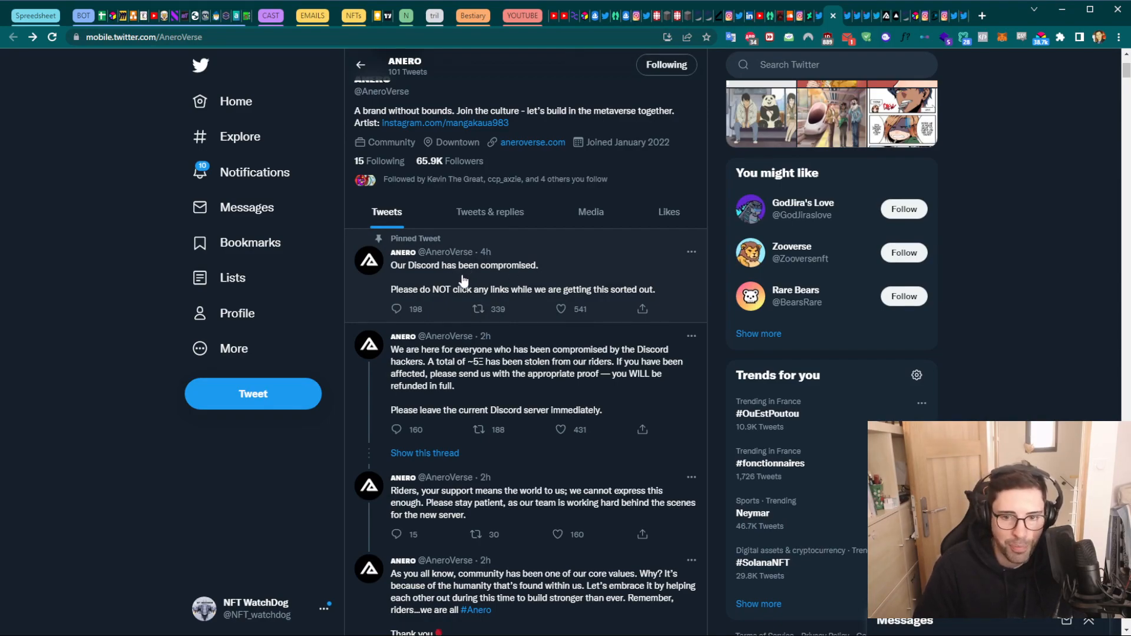
{"action": "left_click", "coordinate": [464, 276]}
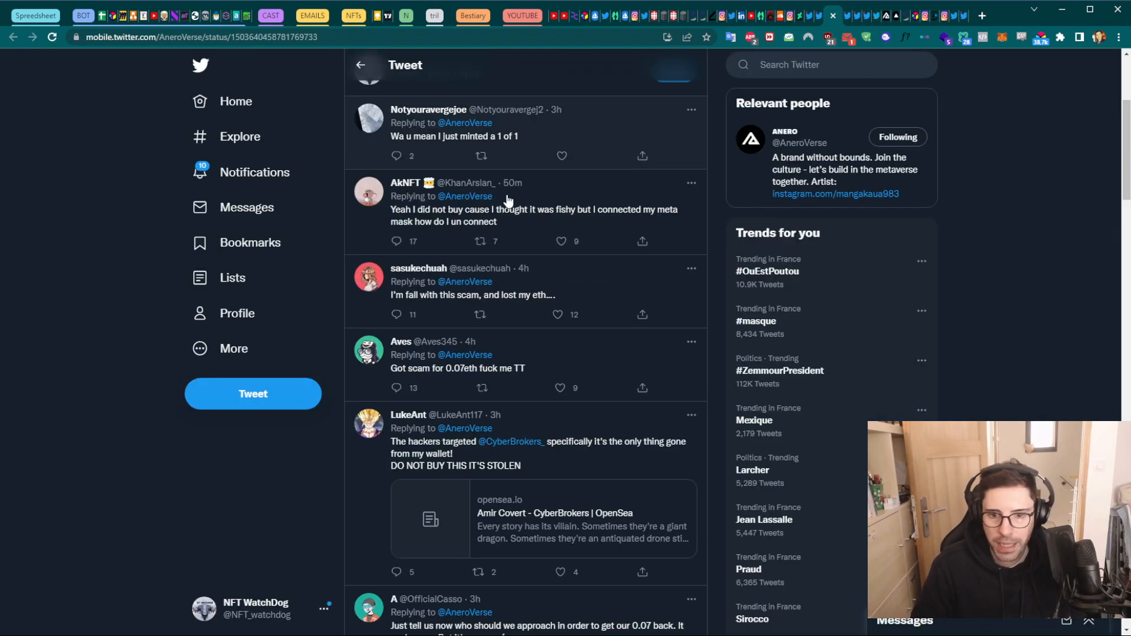
{"action": "scroll", "scroll_direction": "down", "scroll_amount": 3}
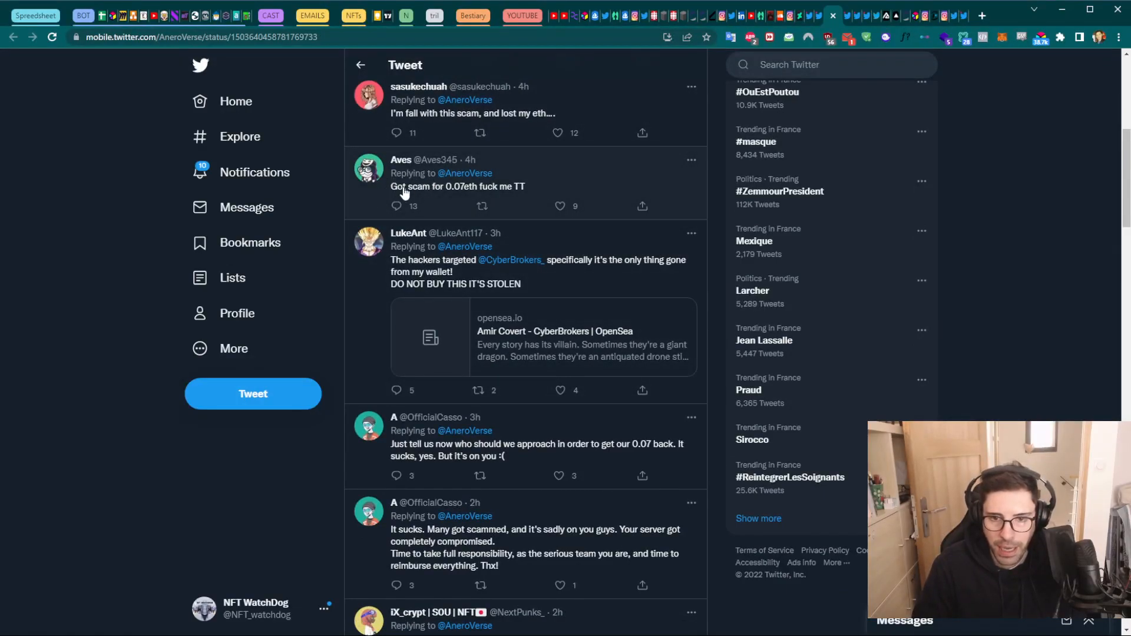
{"action": "left_click", "coordinate": [458, 186]}
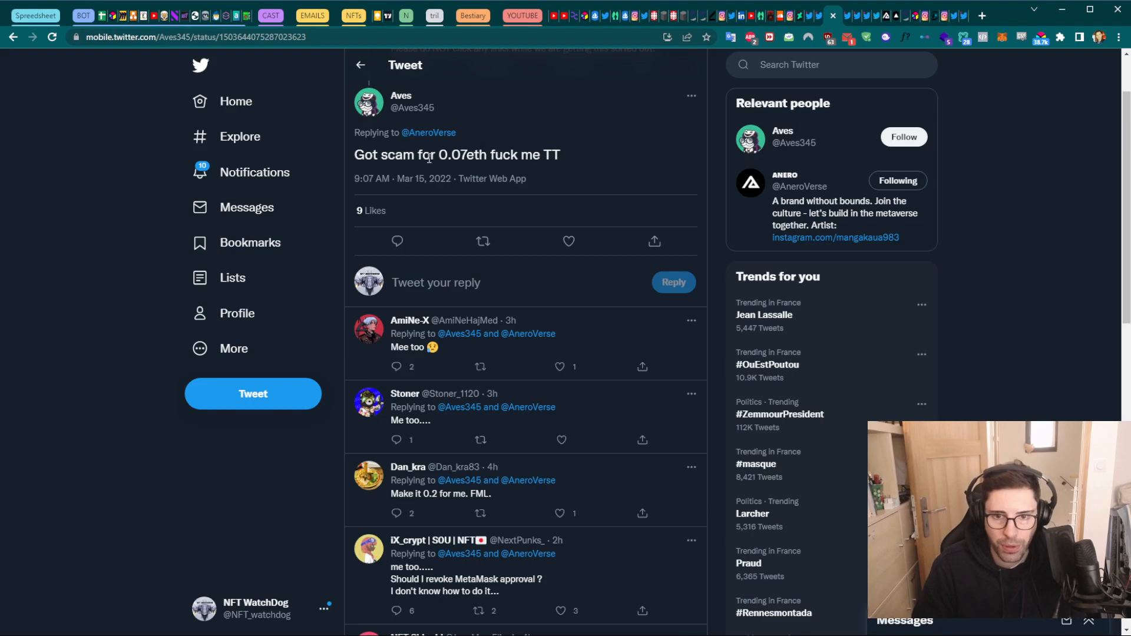
{"action": "mouse_move", "coordinate": [456, 470]}
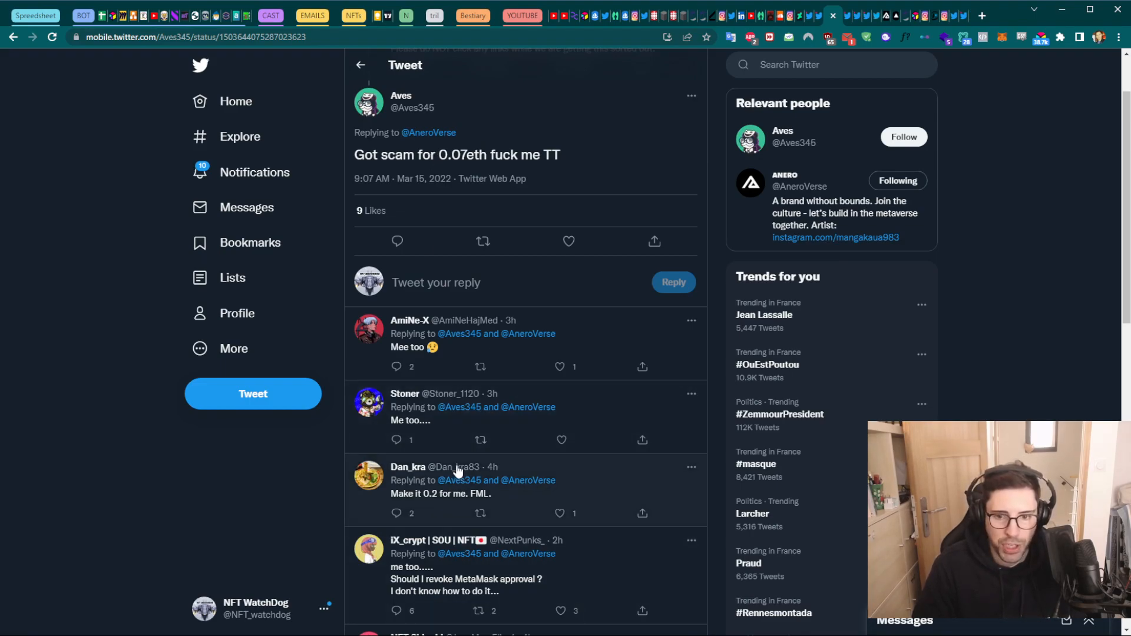
Read the fake recovery-account replies under Aves's tweet, then return to the anero.io mint page
{"action": "scroll", "scroll_direction": "down", "scroll_amount": 3}
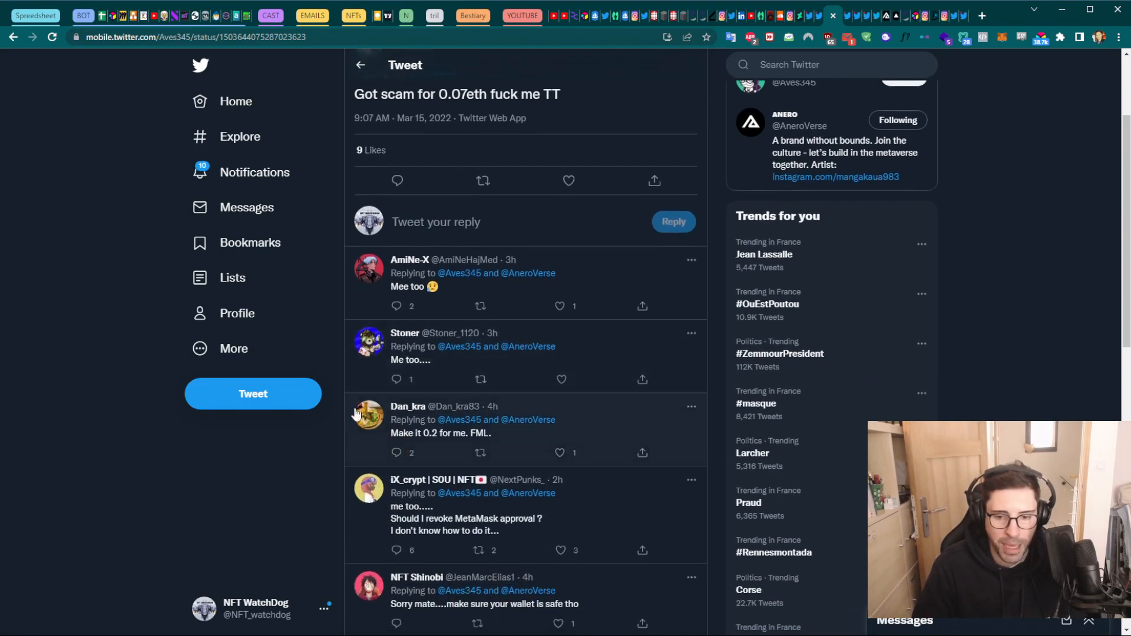
{"action": "scroll", "scroll_direction": "down", "scroll_amount": 3}
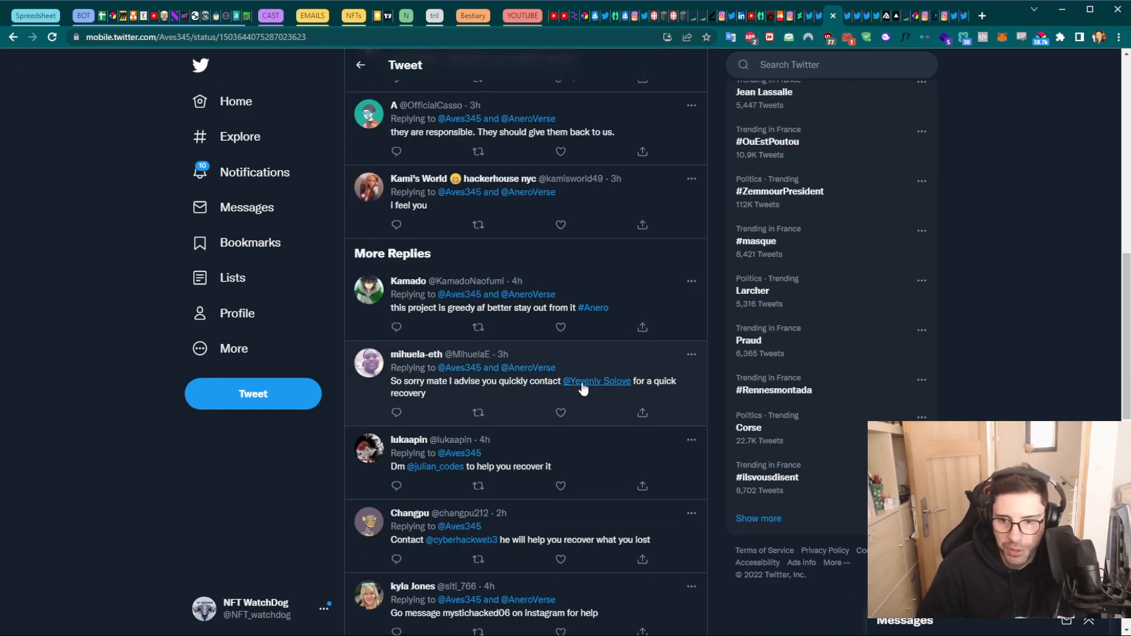
{"action": "mouse_move", "coordinate": [596, 381]}
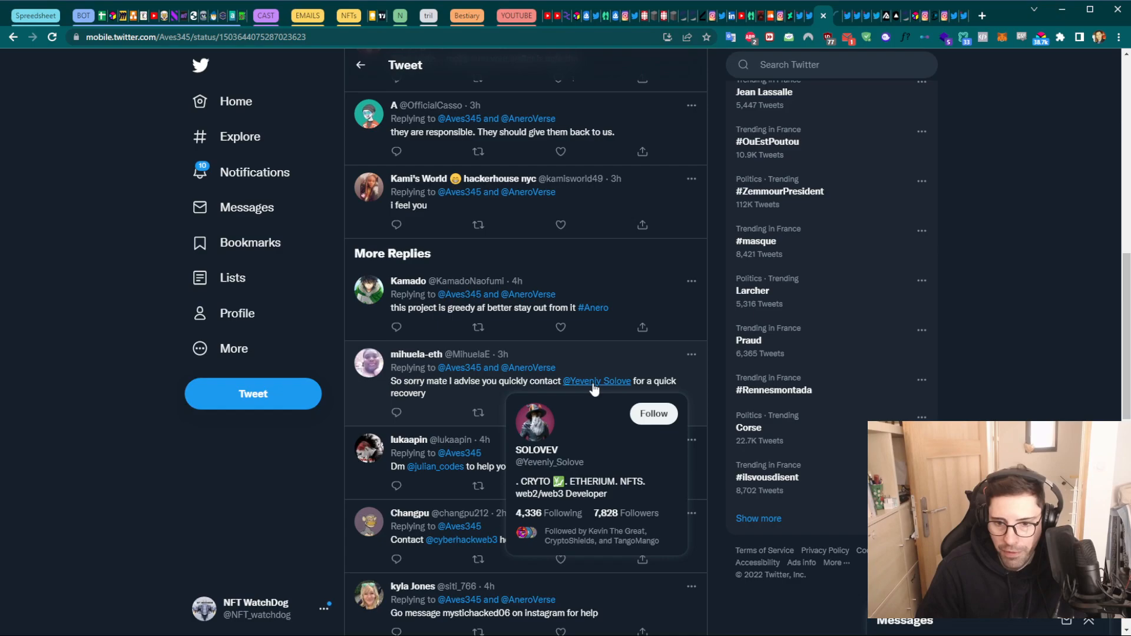
{"action": "left_click", "coordinate": [597, 381]}
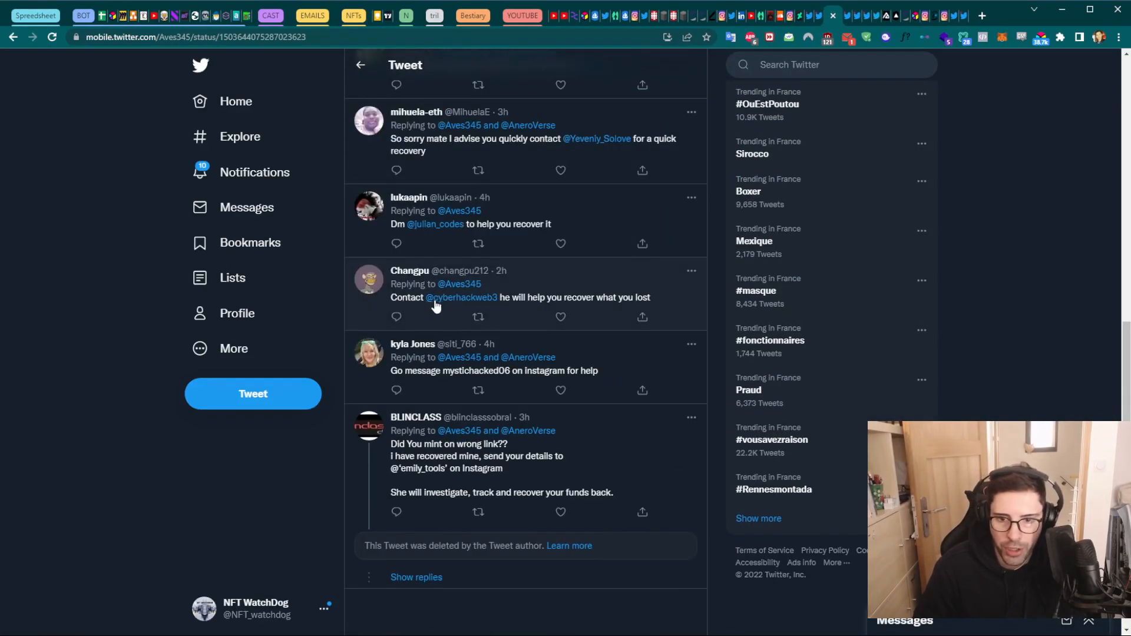
{"action": "mouse_move", "coordinate": [461, 297]}
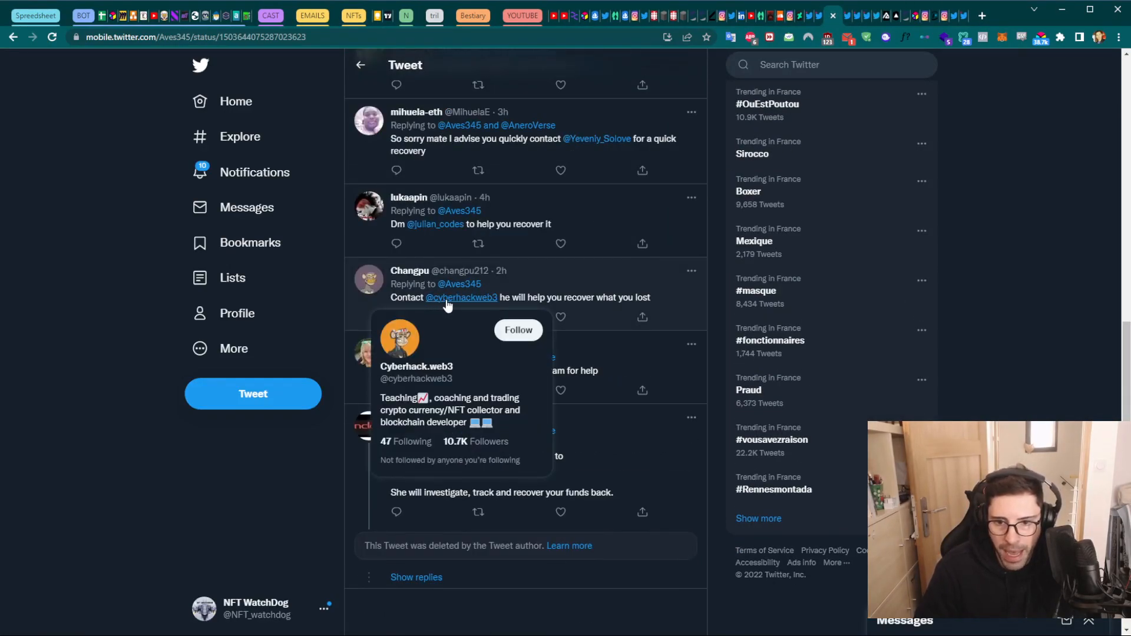
{"action": "mouse_move", "coordinate": [453, 300]}
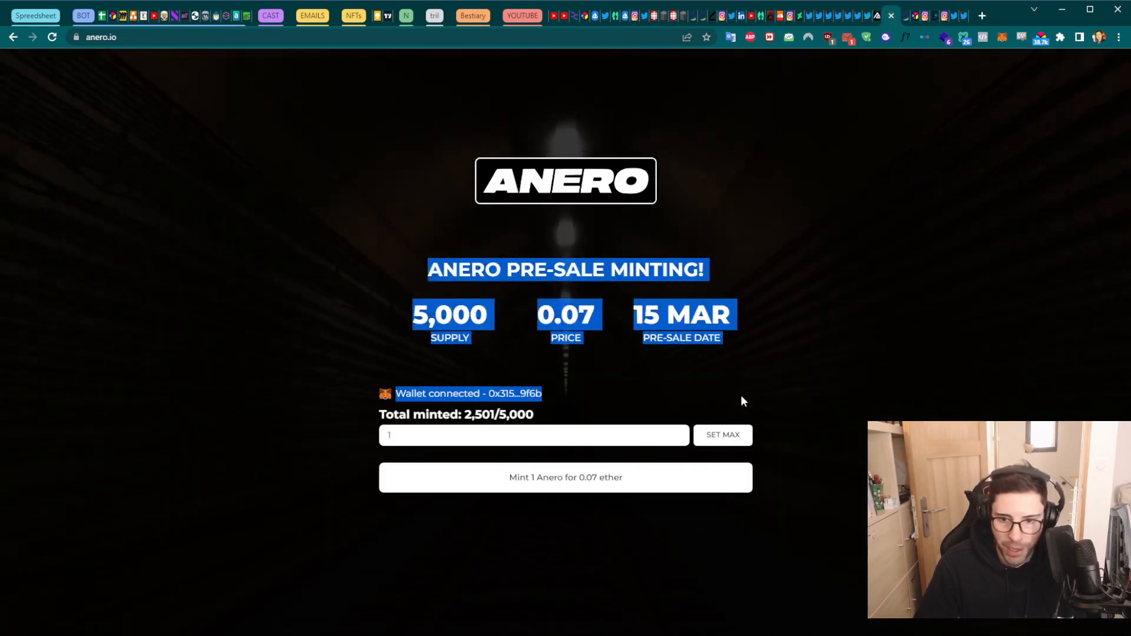
{"action": "left_click", "coordinate": [534, 435]}
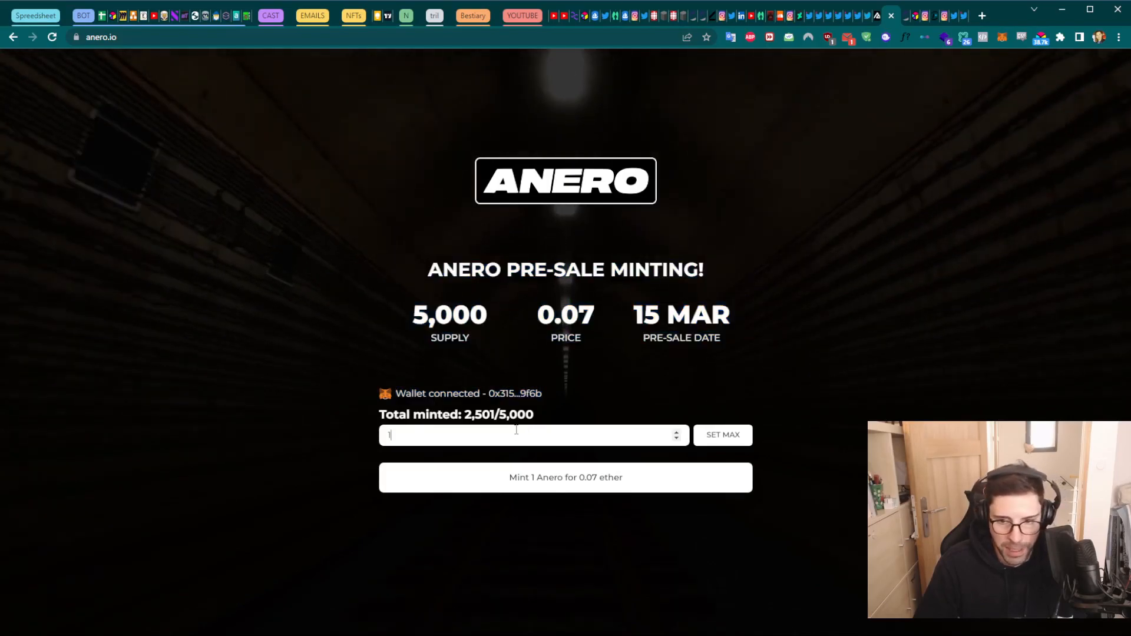